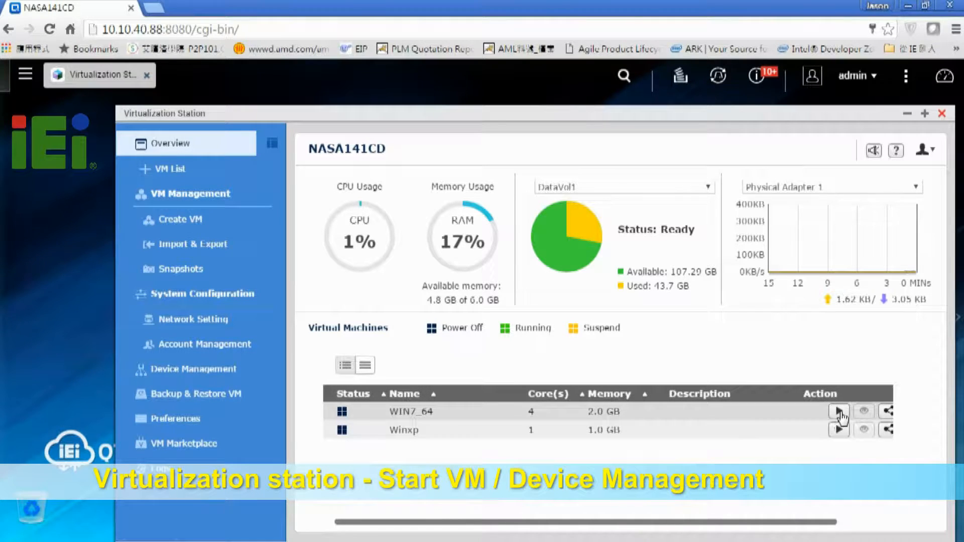
pyautogui.moveTo(839, 413)
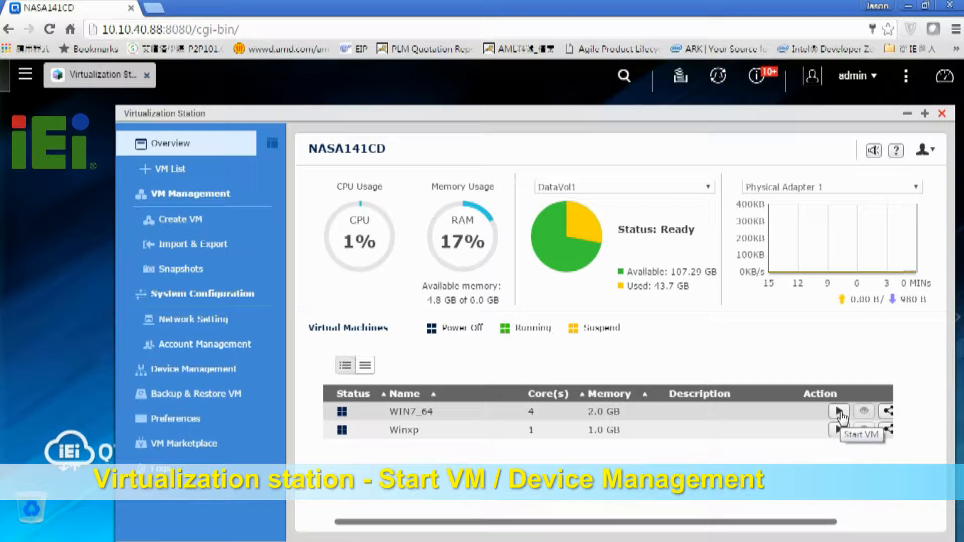
# - Start the WIN7_64 virtual machine from the Overview page
pyautogui.click(836, 411)
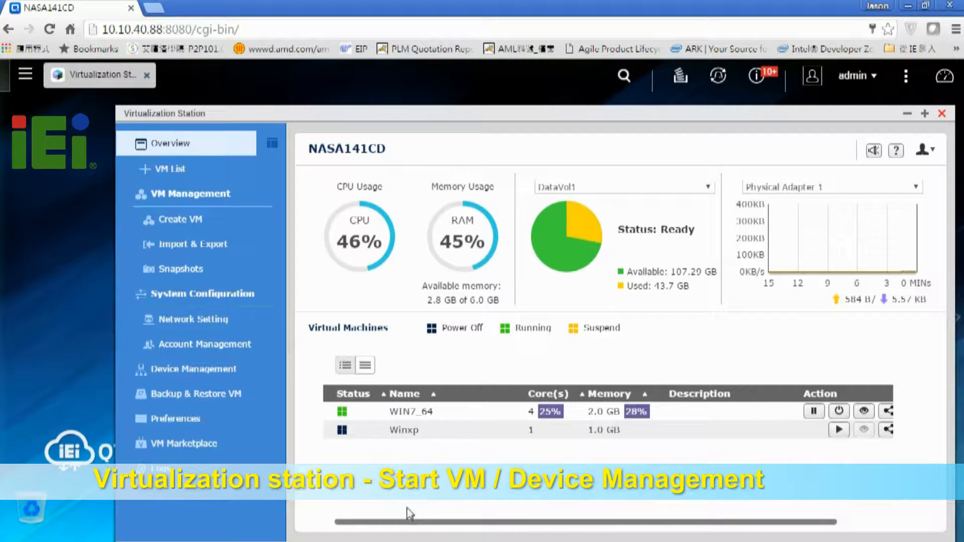
pyautogui.moveTo(287, 335)
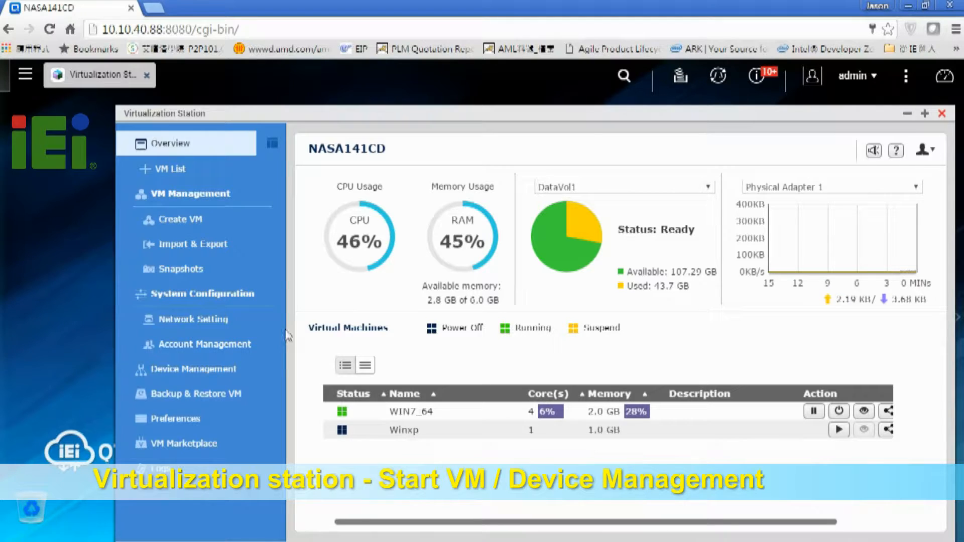
# - Connect to the WIN7_64 remote console, showing its Windows 7 desktop
pyautogui.click(169, 169)
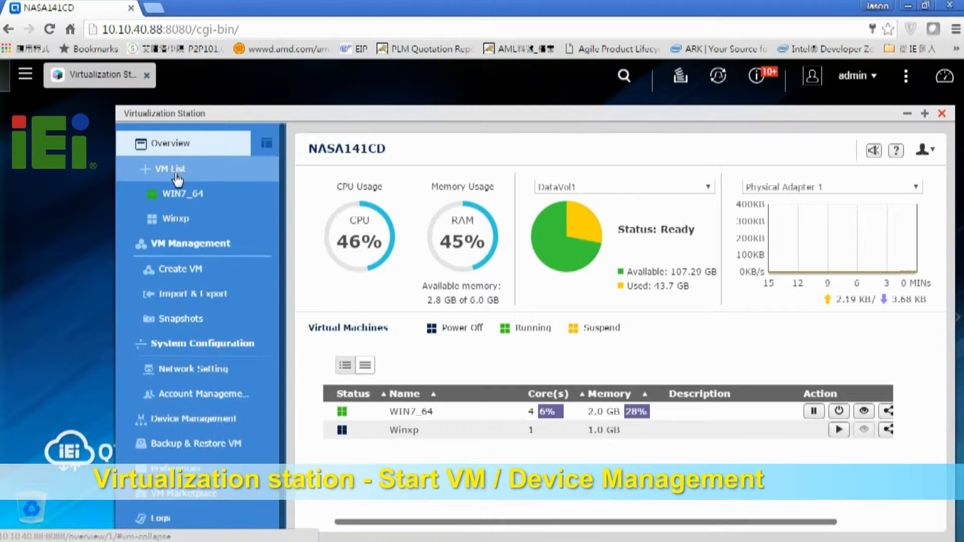
pyautogui.click(180, 194)
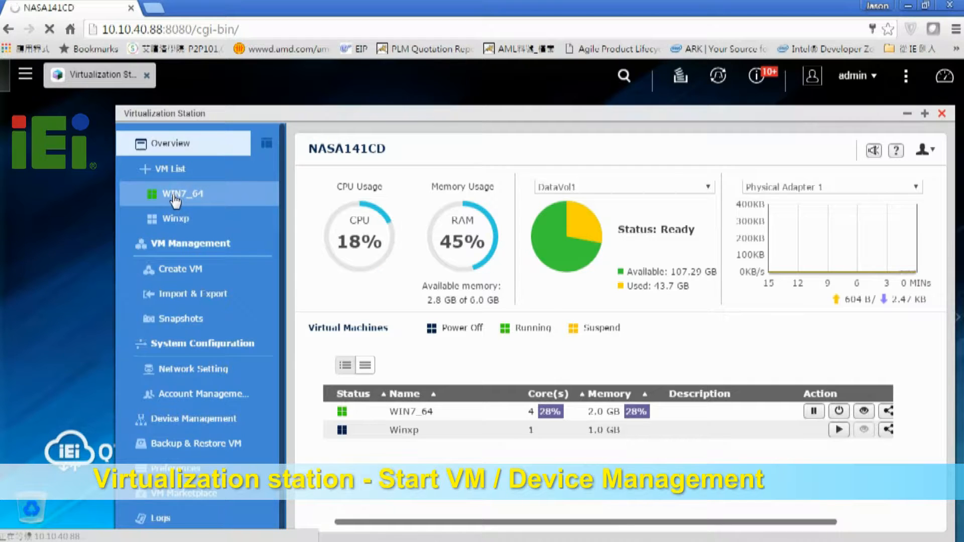
pyautogui.click(180, 194)
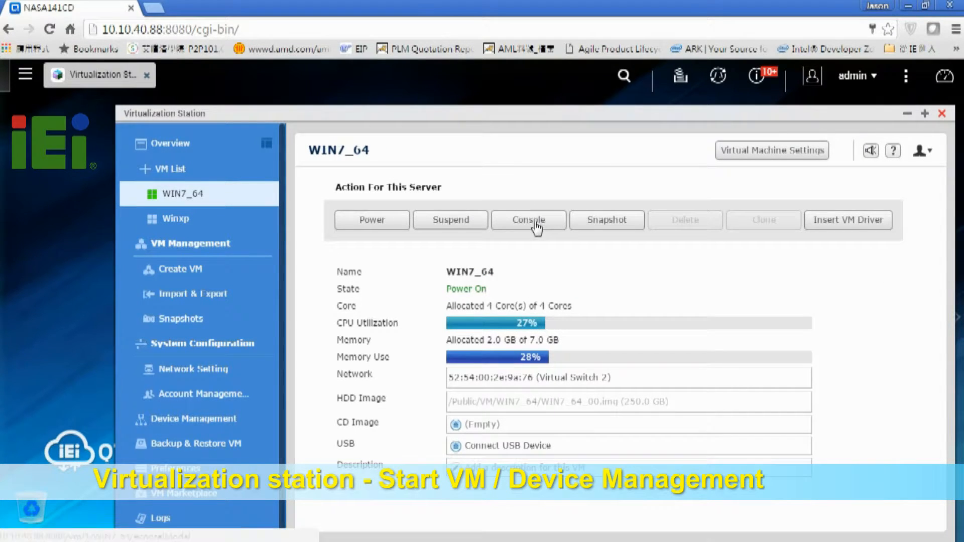
pyautogui.click(528, 220)
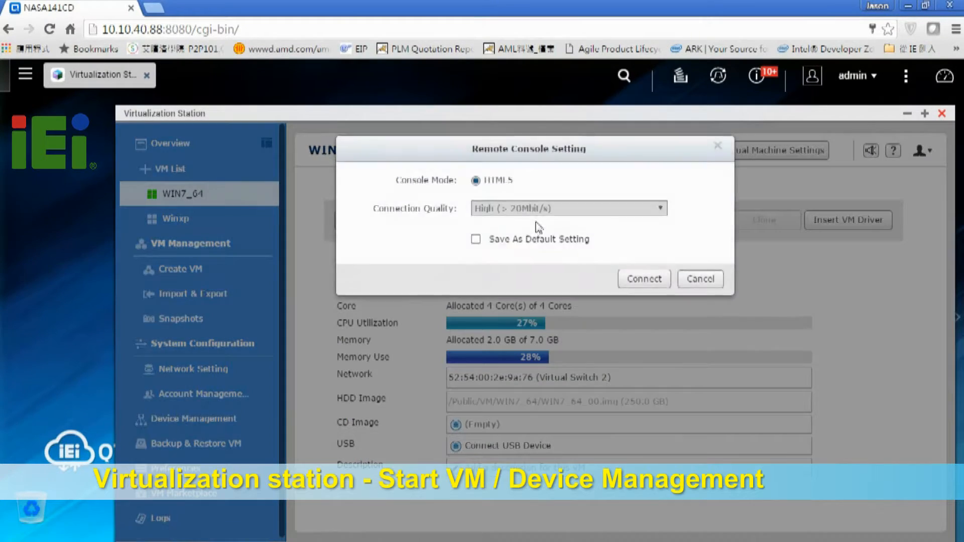
pyautogui.moveTo(639, 289)
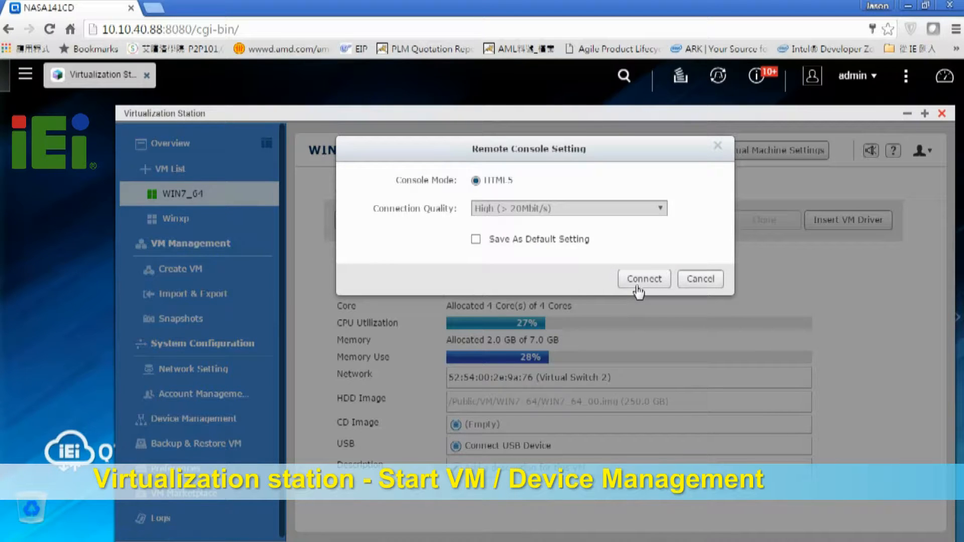
pyautogui.click(645, 279)
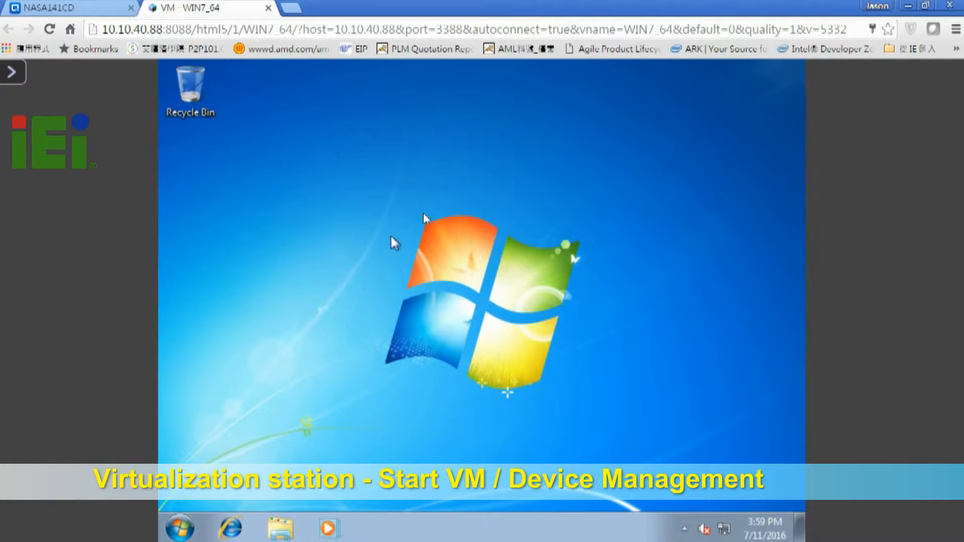
pyautogui.moveTo(604, 328)
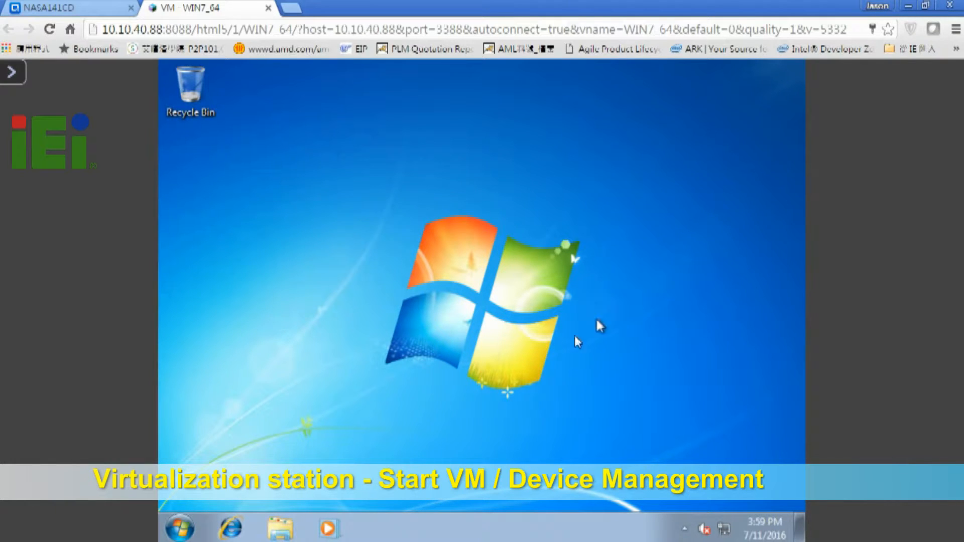
pyautogui.moveTo(203, 192)
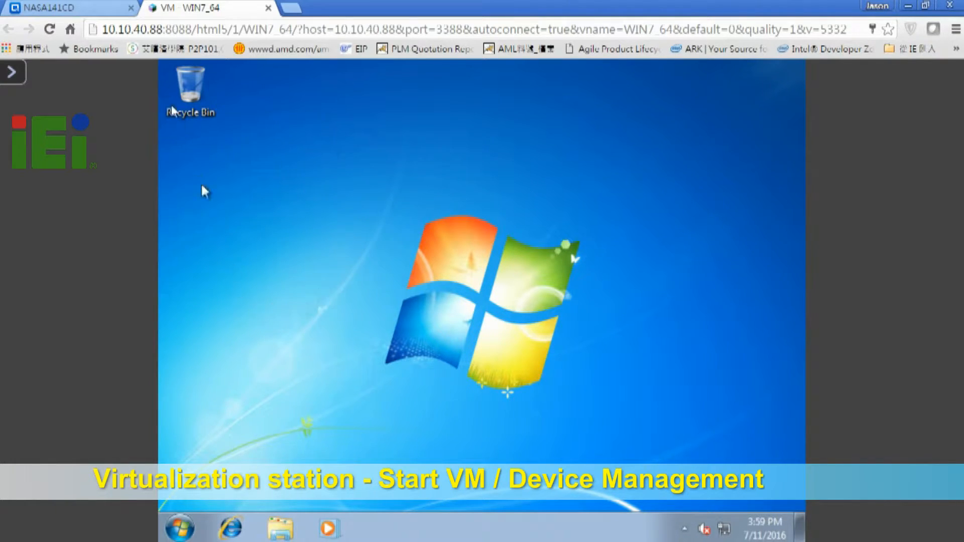
pyautogui.moveTo(121, 62)
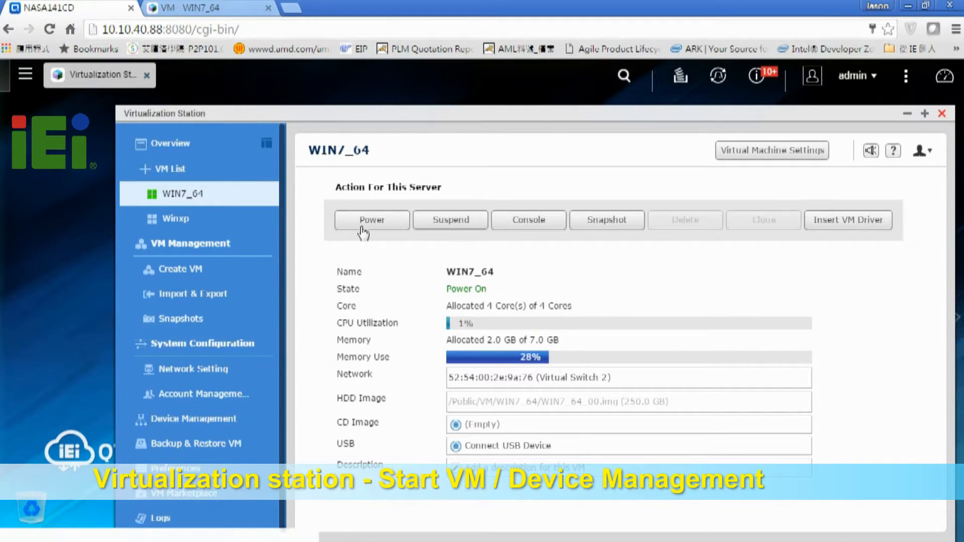
# - Power off the WIN7_64 machine so its state reads Power Off
pyautogui.click(372, 220)
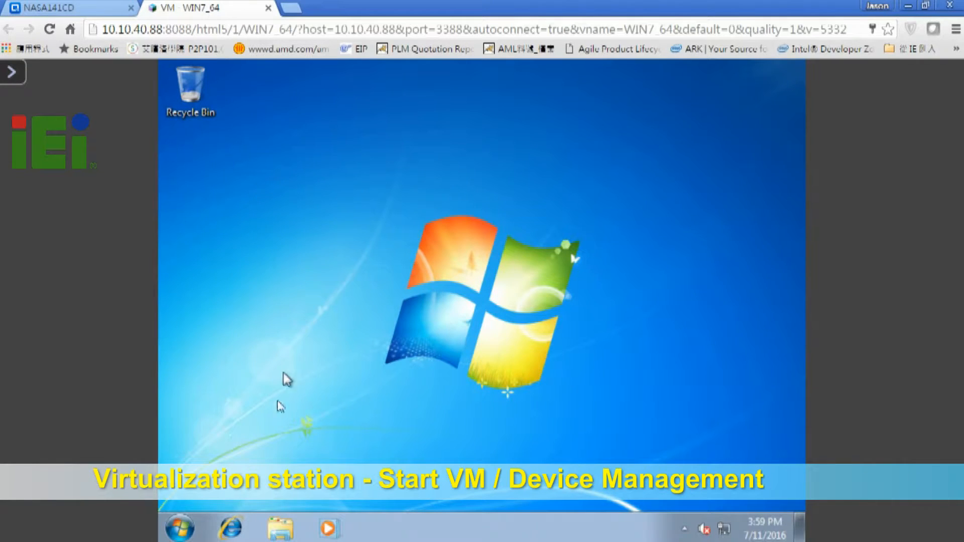
pyautogui.click(179, 529)
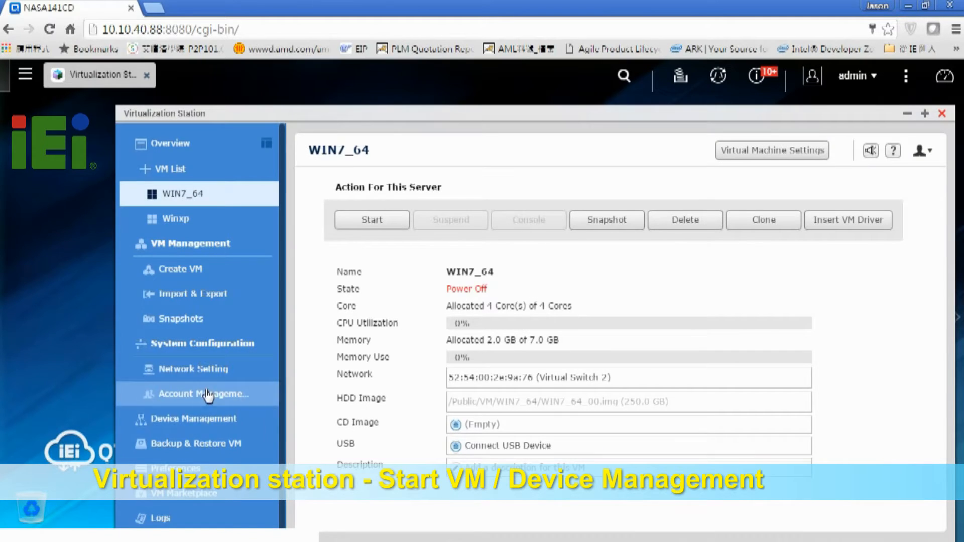
pyautogui.moveTo(205, 426)
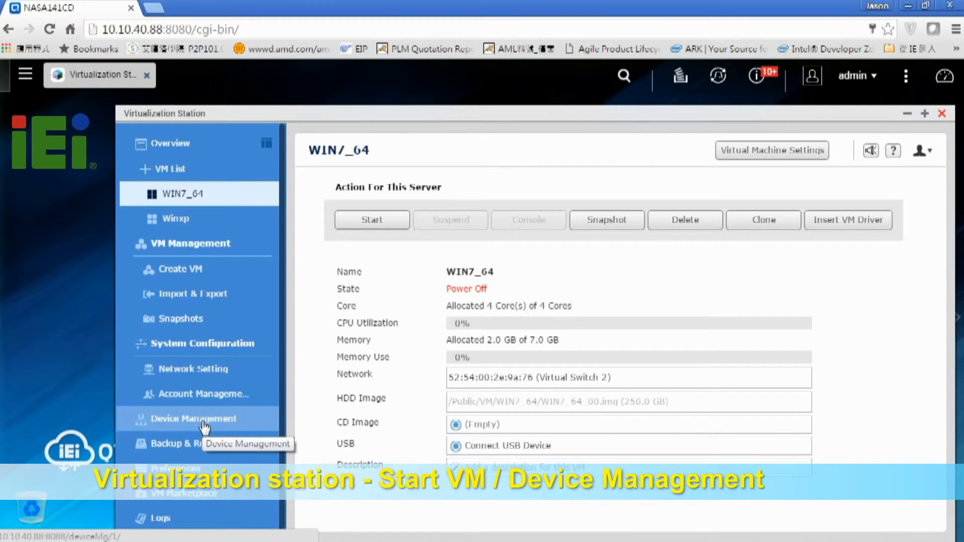
# - Browse Device Management: hard disks in VM View, then the USB list with the Kingston DataTraveler
pyautogui.click(187, 418)
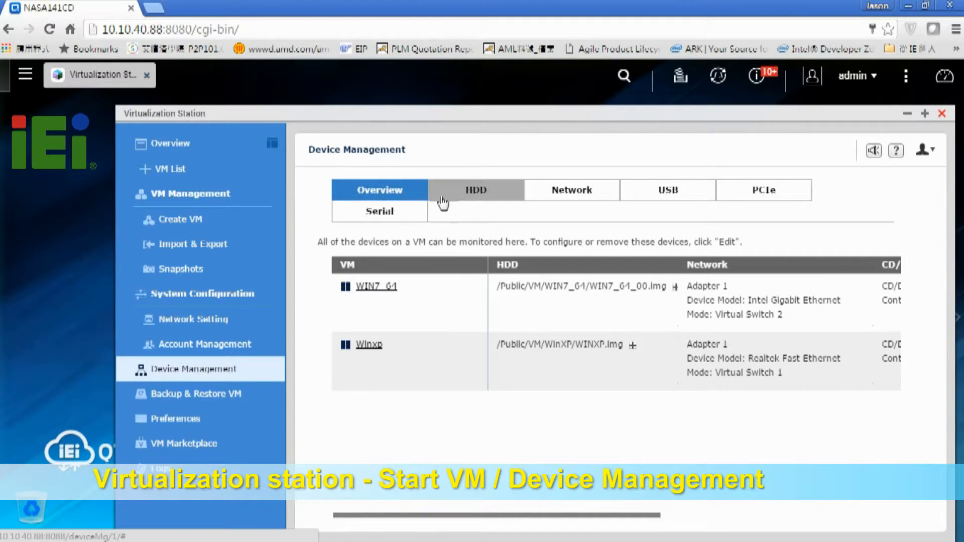
pyautogui.moveTo(685, 200)
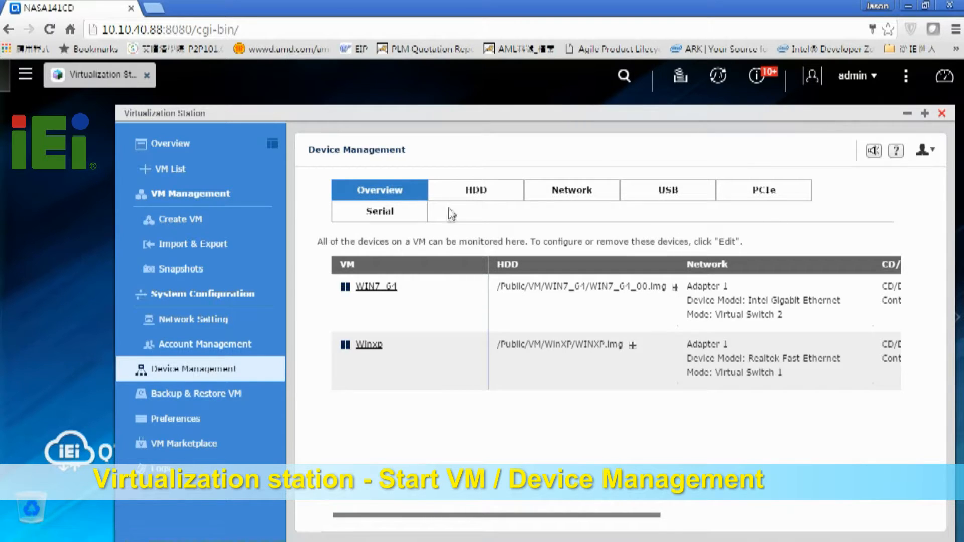
pyautogui.click(476, 190)
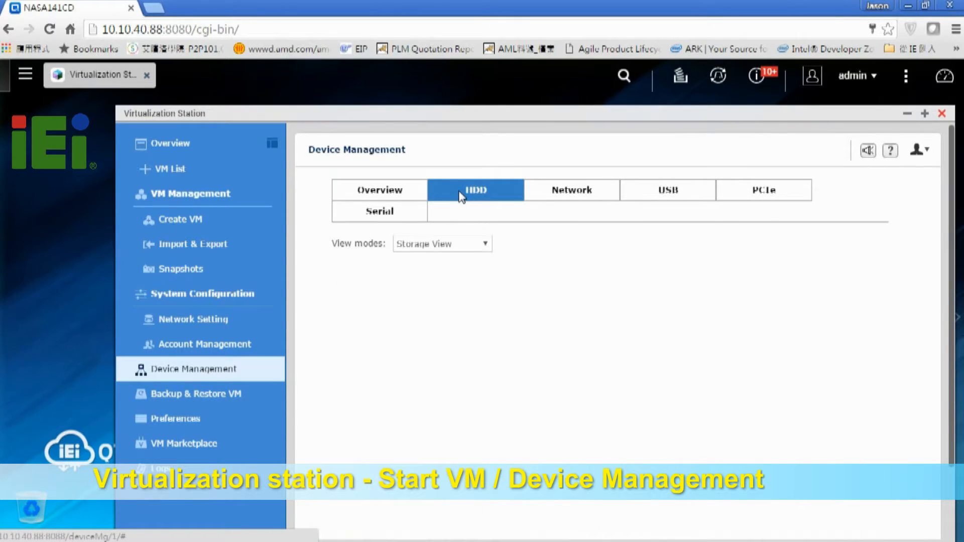
pyautogui.click(442, 243)
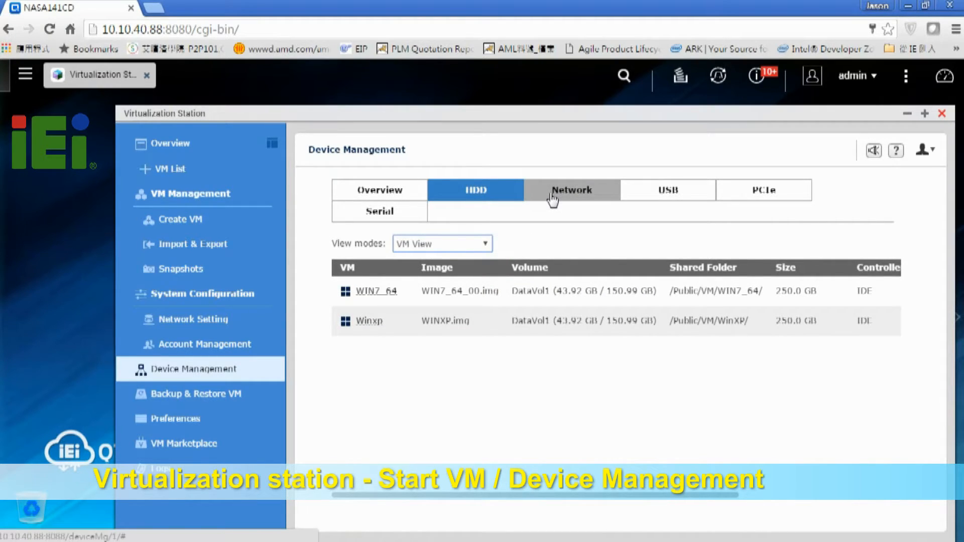
pyautogui.click(668, 190)
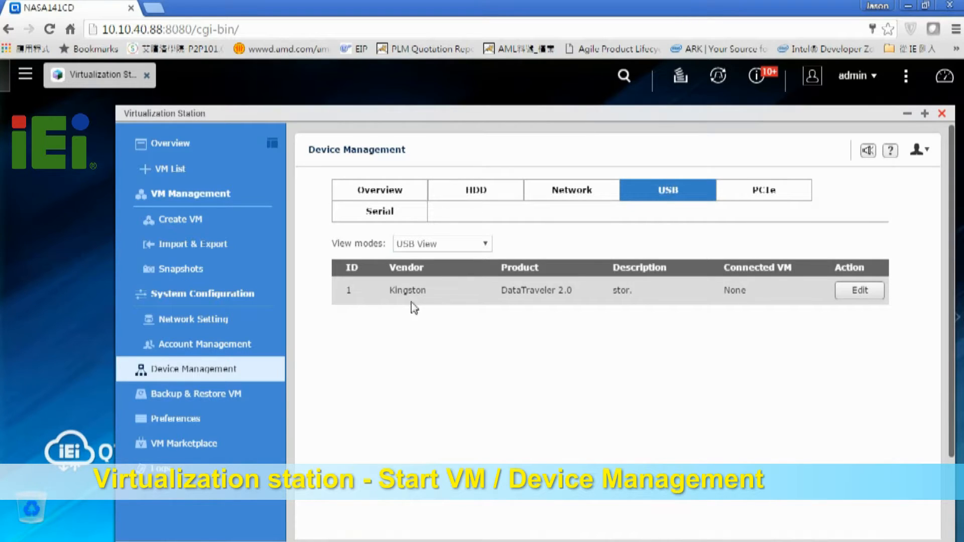
pyautogui.moveTo(438, 284)
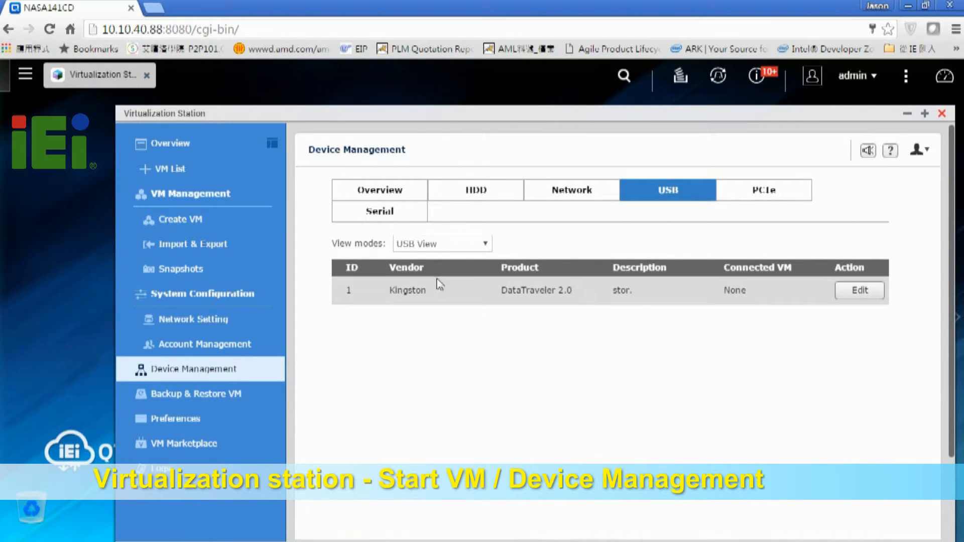
pyautogui.moveTo(575, 287)
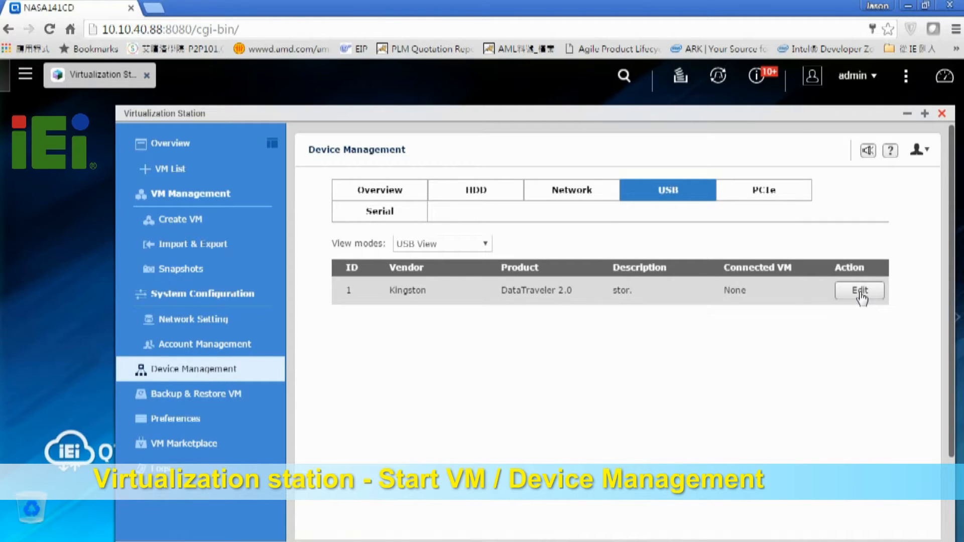
pyautogui.click(860, 291)
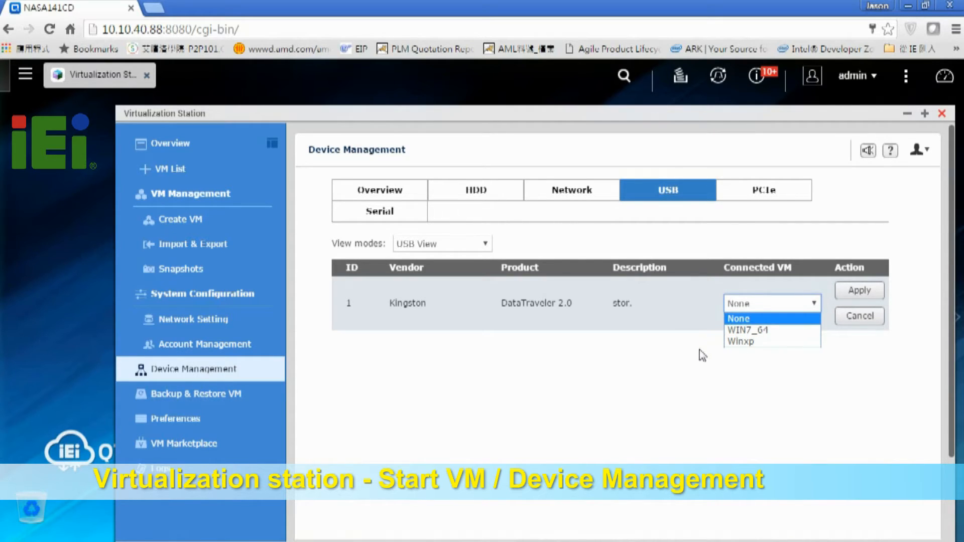
pyautogui.moveTo(648, 365)
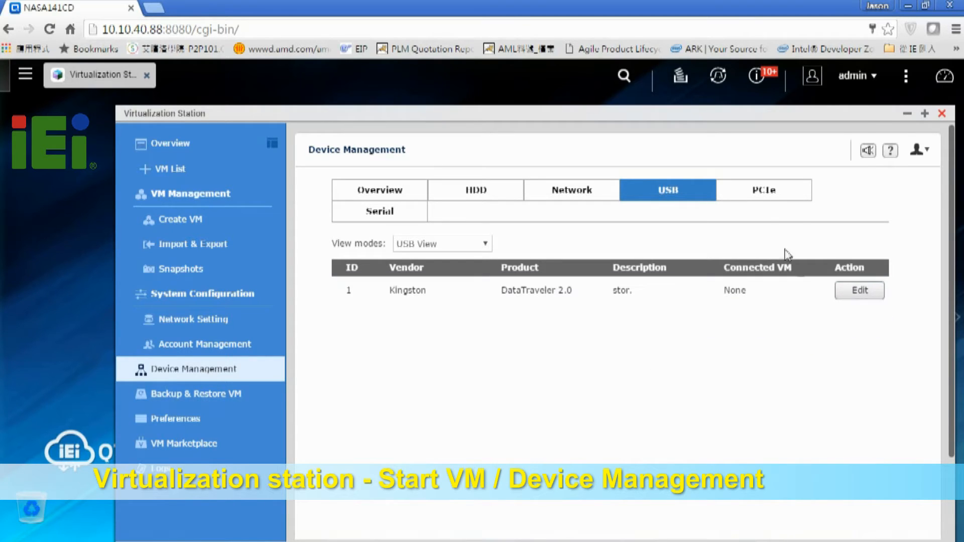
# - Review the empty PCIe device list and the serial COM ports
pyautogui.click(763, 189)
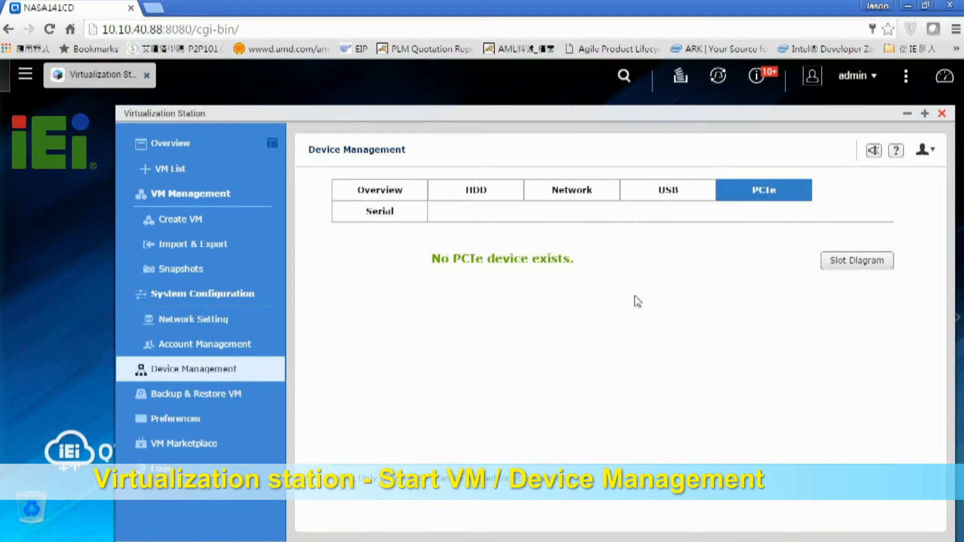
pyautogui.moveTo(614, 281)
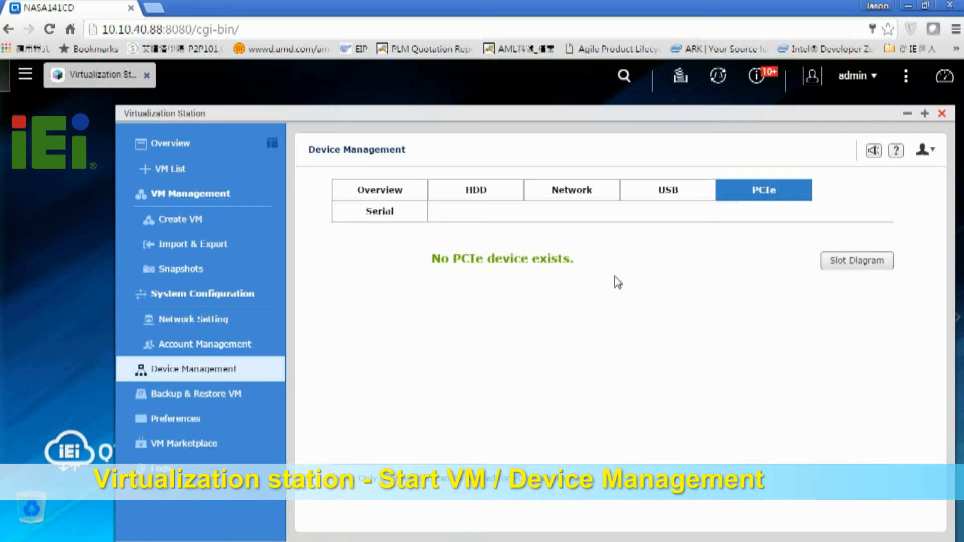
pyautogui.click(379, 211)
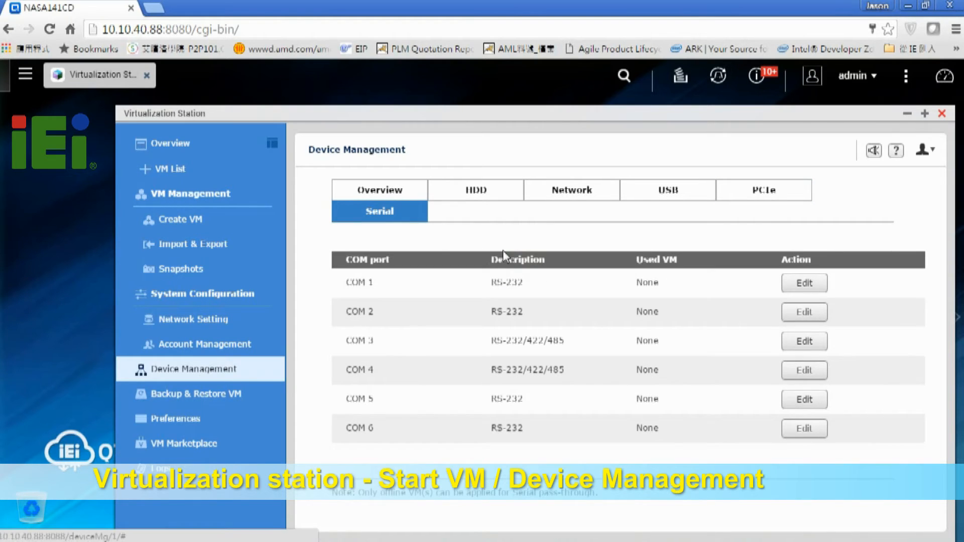
pyautogui.moveTo(641, 252)
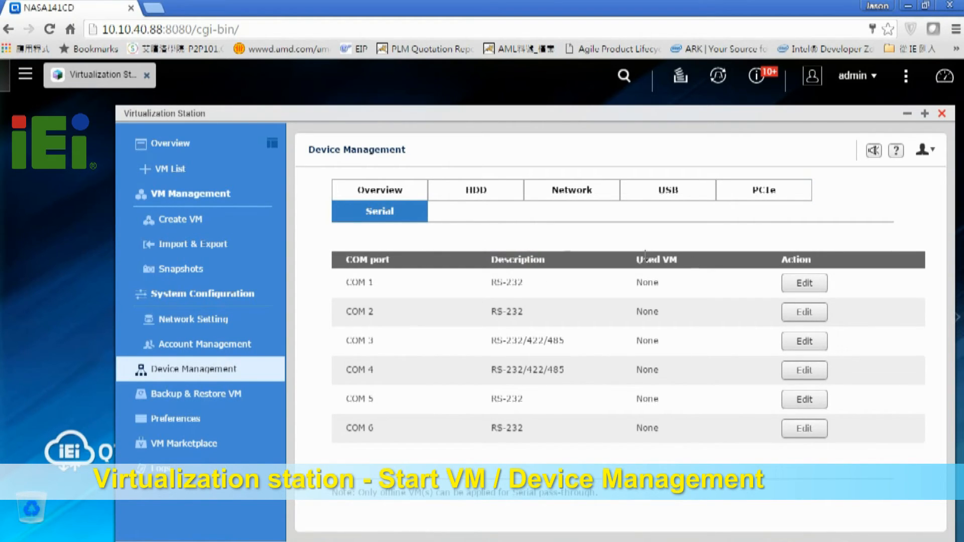
# - Assign COM 1 to WIN7_64 and COM 2 to Winxp
pyautogui.click(805, 283)
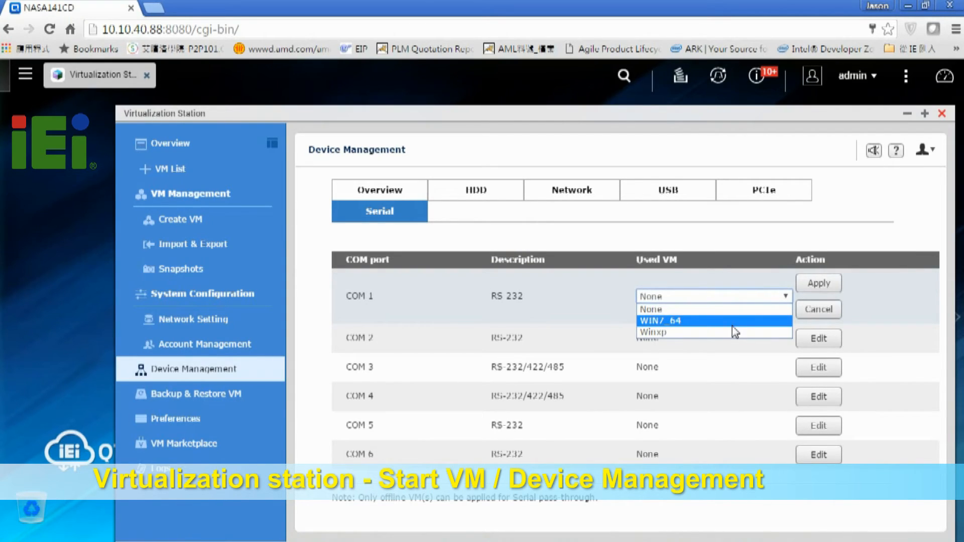
pyautogui.click(678, 321)
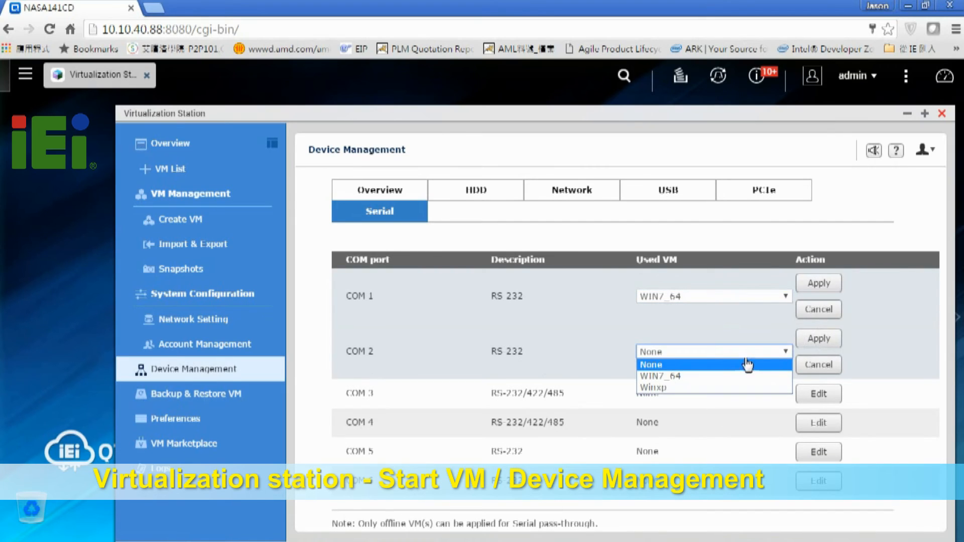
pyautogui.click(654, 388)
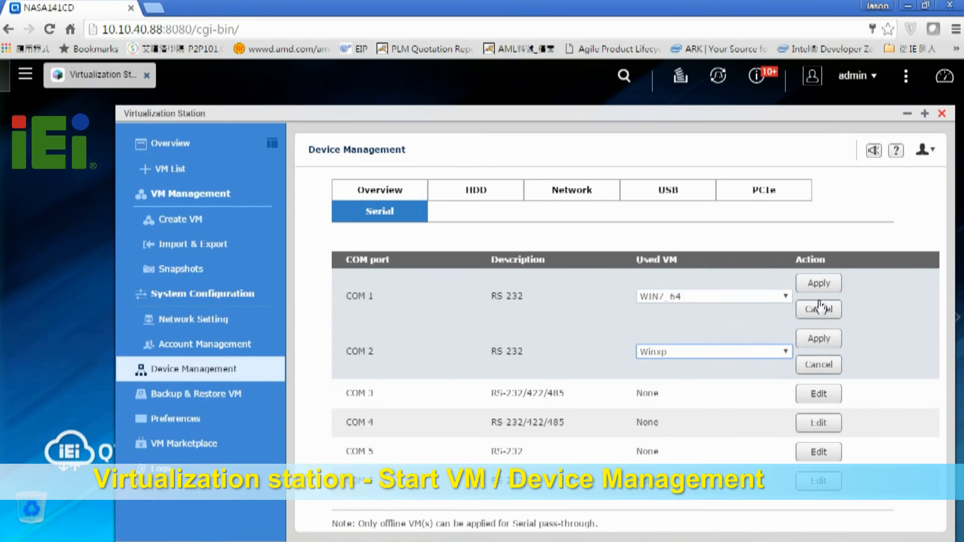